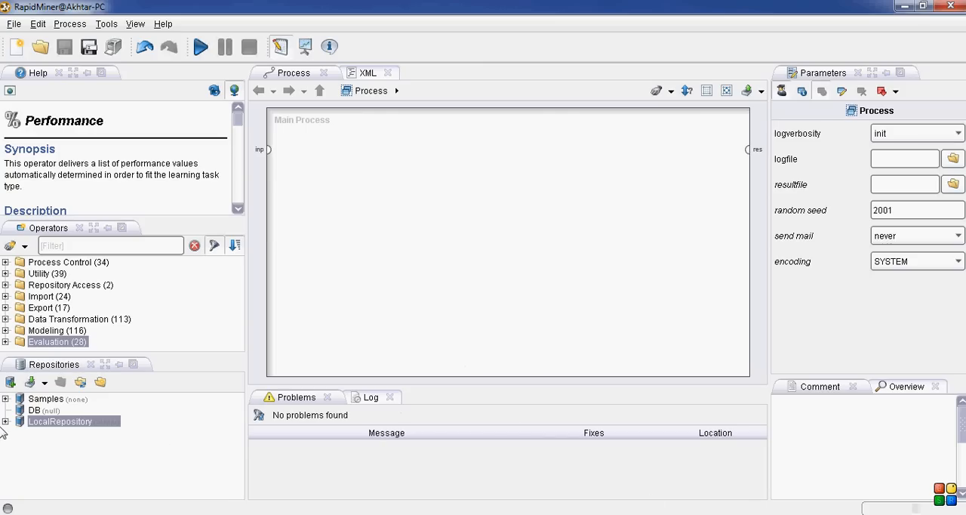
- Drag BalanceScaleDataset from LocalRepository onto the canvas as a Retrieve operator
{"action": "left_click", "coordinate": [6, 421]}
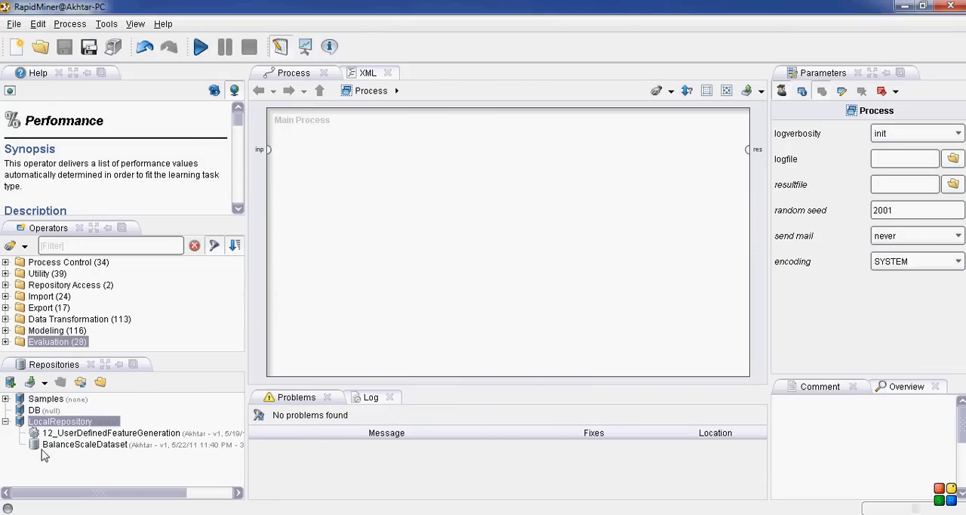
{"action": "left_click_drag", "start_coordinate": [84, 444], "coordinate": [341, 196]}
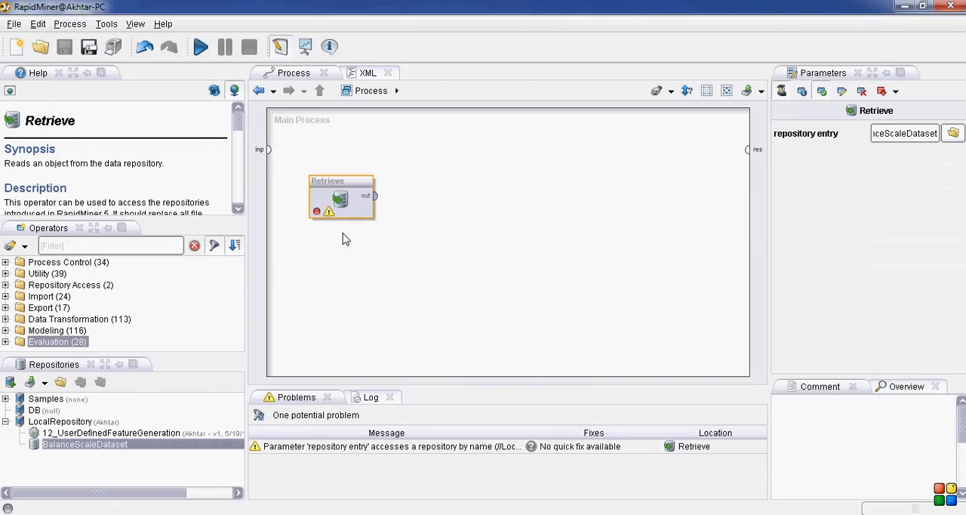
{"action": "mouse_move", "coordinate": [260, 329]}
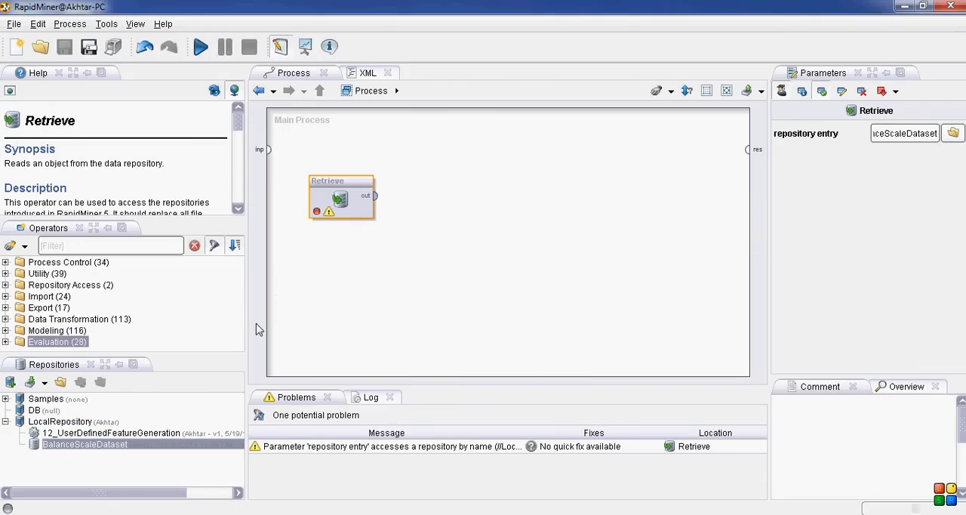
{"action": "mouse_move", "coordinate": [320, 286]}
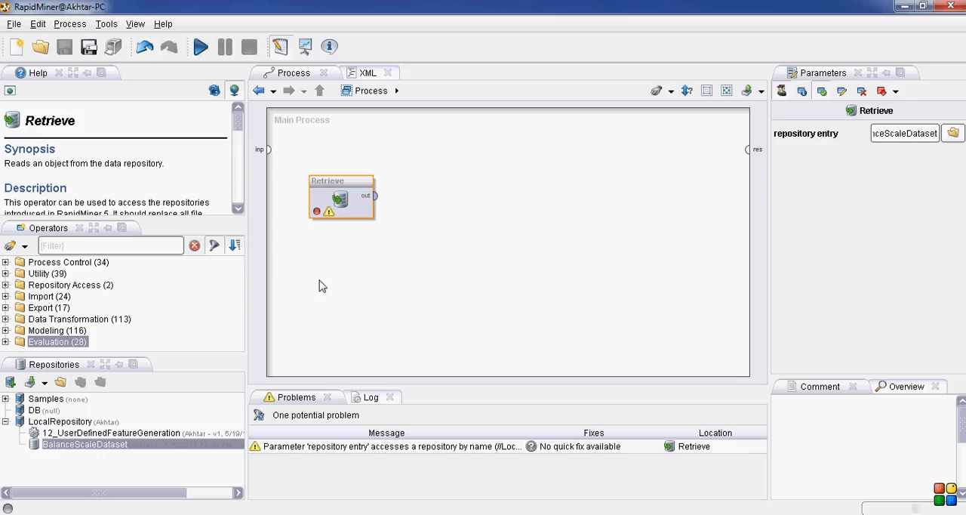
{"action": "mouse_move", "coordinate": [329, 252]}
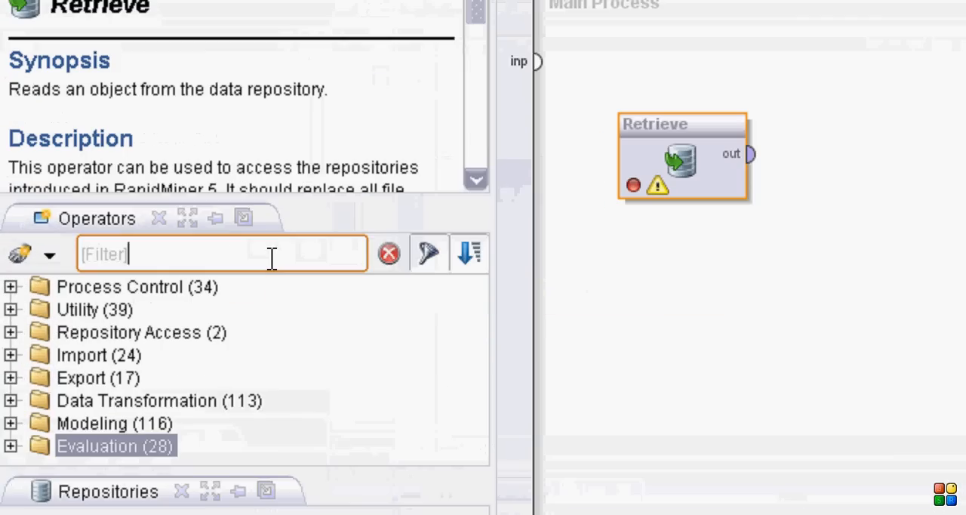
- Filter operators for 'x-val' and add X-Validation beside the Retrieve operator
{"action": "type", "text": "x"}
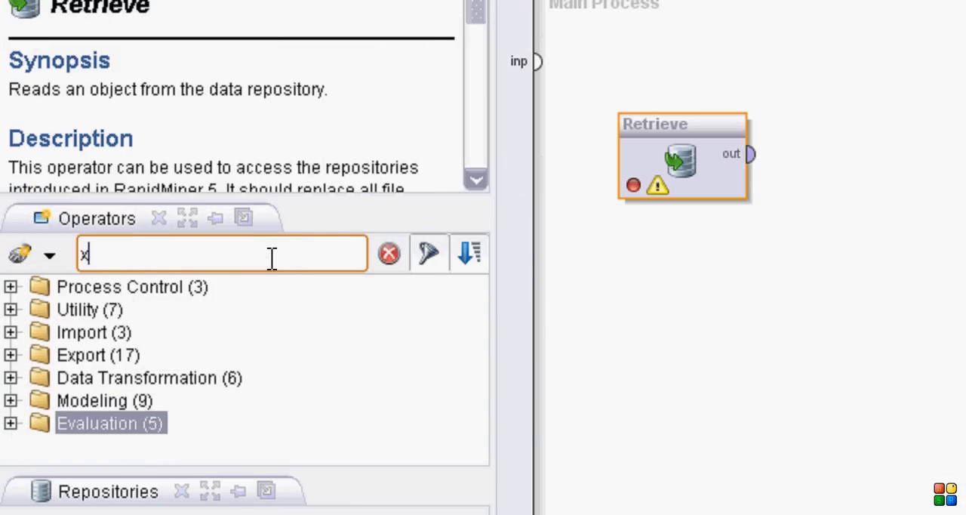
{"action": "type", "text": "-val"}
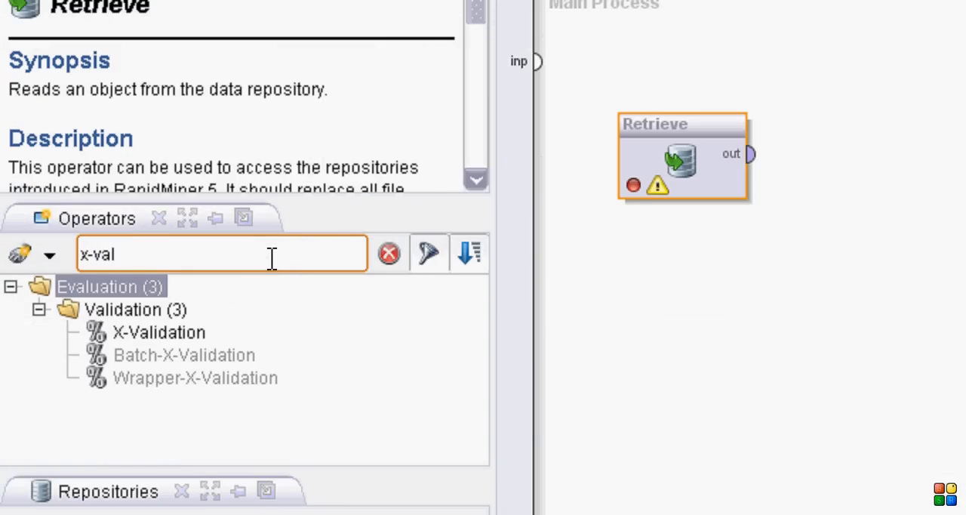
{"action": "left_click", "coordinate": [159, 332]}
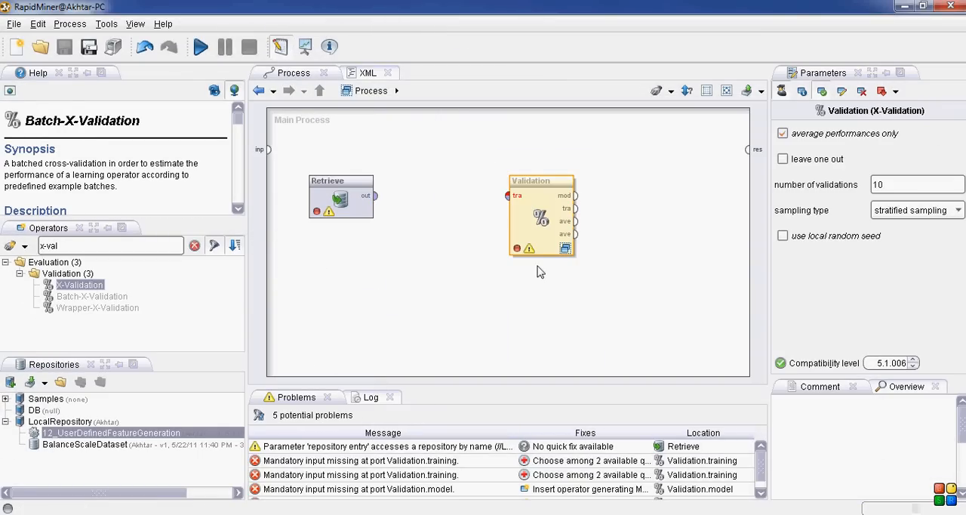
{"action": "mouse_move", "coordinate": [543, 184]}
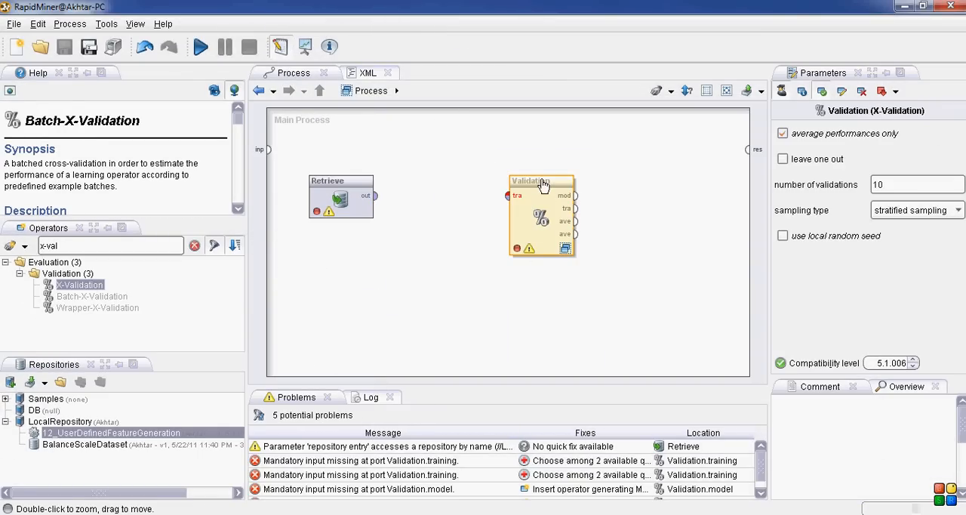
{"action": "mouse_move", "coordinate": [540, 194]}
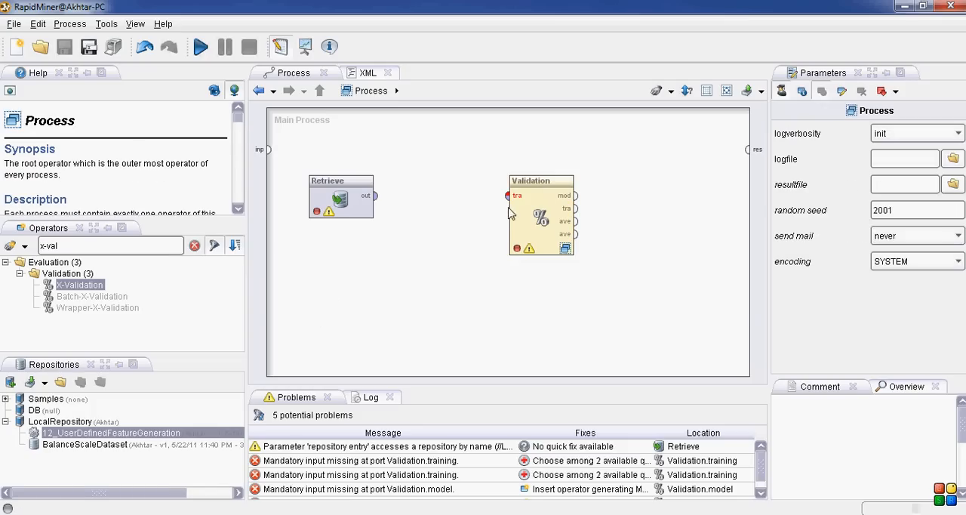
- Select the Validation operator and read through its X-Validation help description
{"action": "left_click", "coordinate": [540, 214]}
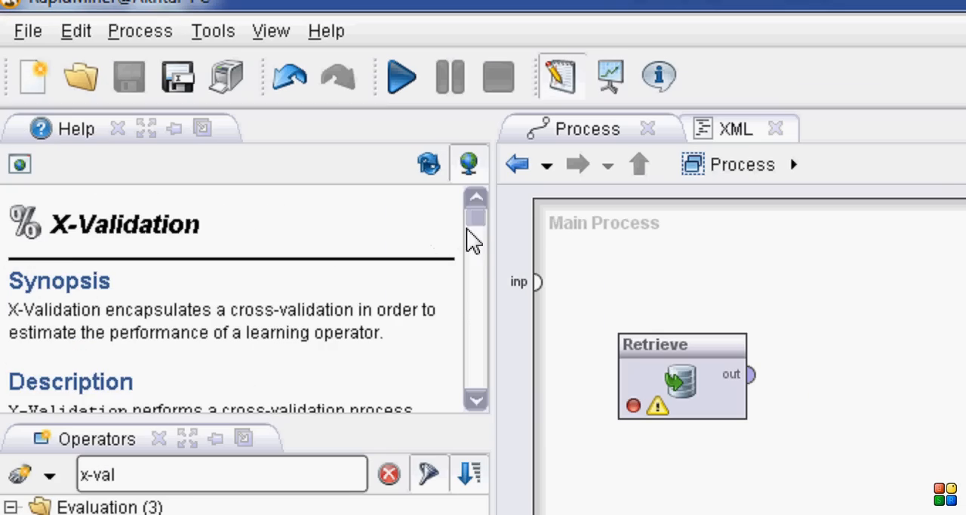
{"action": "scroll", "scroll_direction": "down", "scroll_amount": 3}
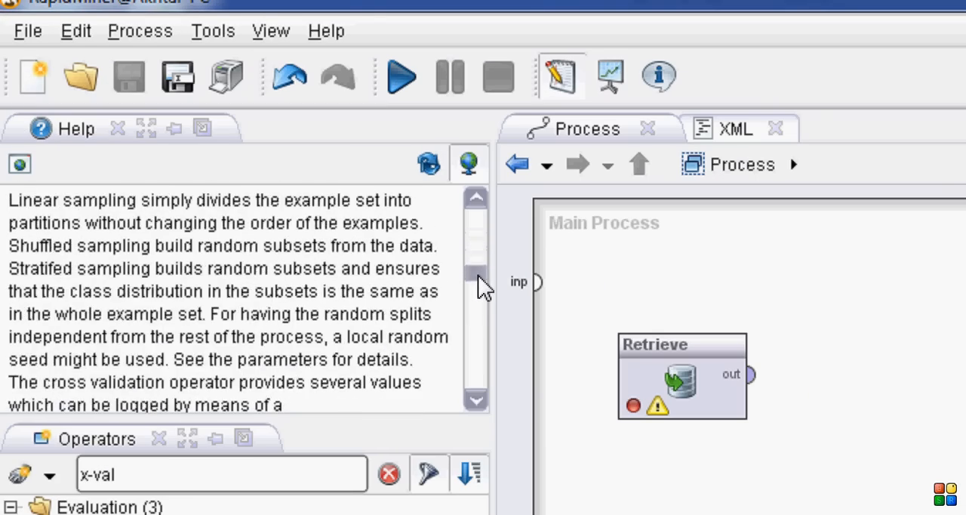
{"action": "scroll", "scroll_direction": "down", "scroll_amount": 3}
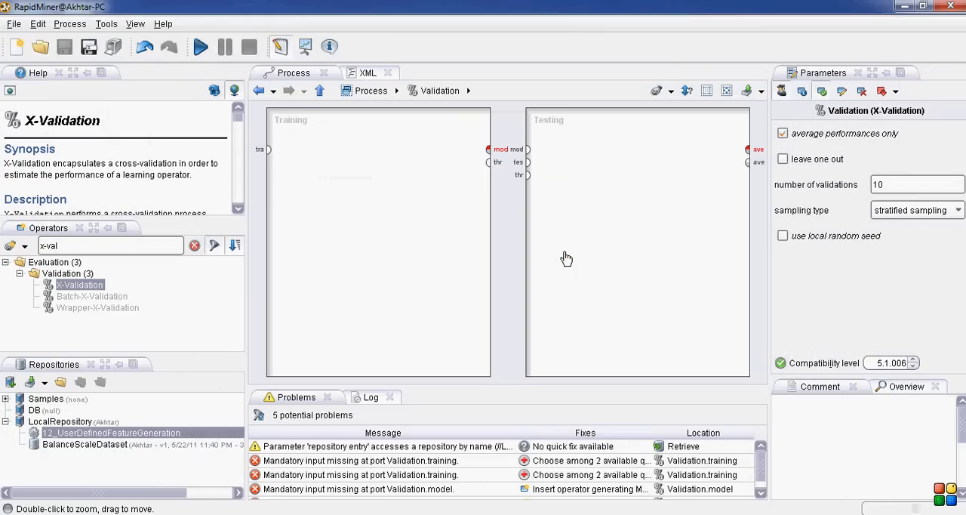
{"action": "mouse_move", "coordinate": [313, 135]}
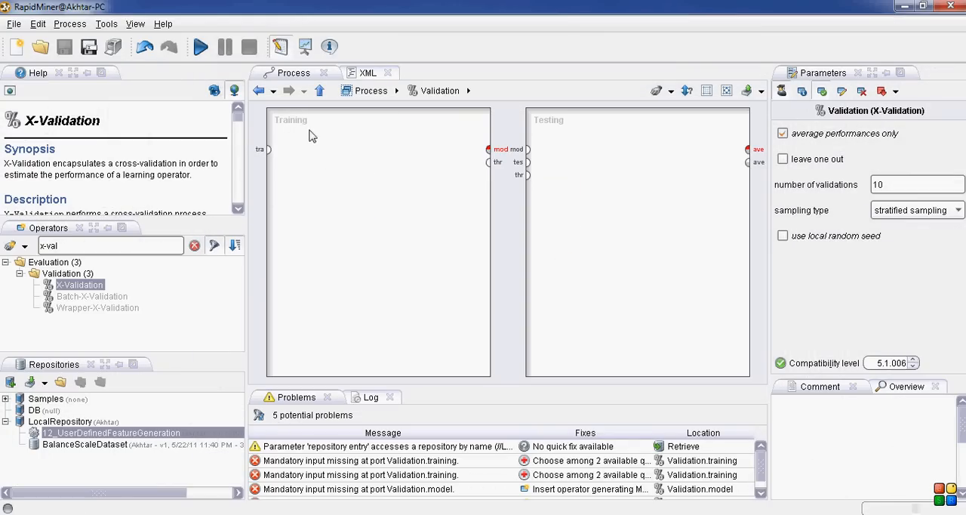
{"action": "mouse_move", "coordinate": [326, 136]}
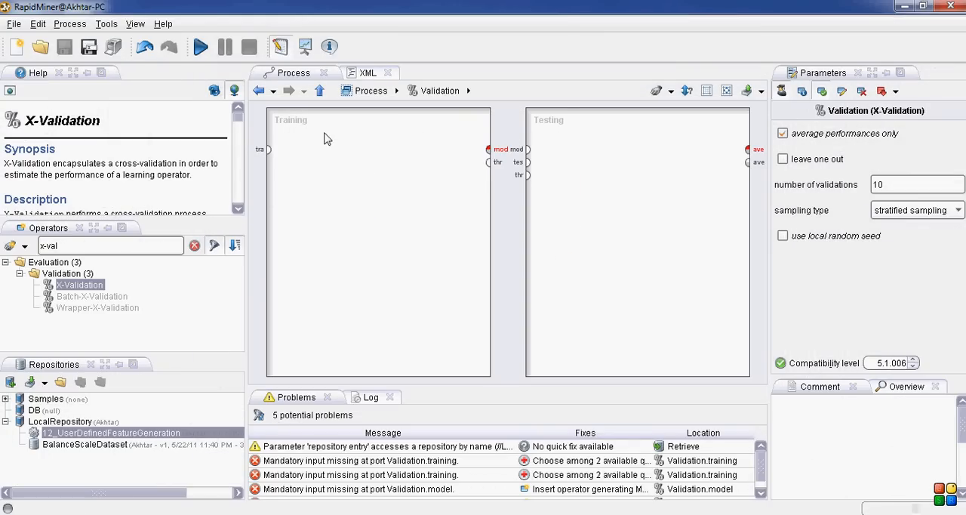
{"action": "mouse_move", "coordinate": [329, 169]}
{"action": "type", "text": "def"}
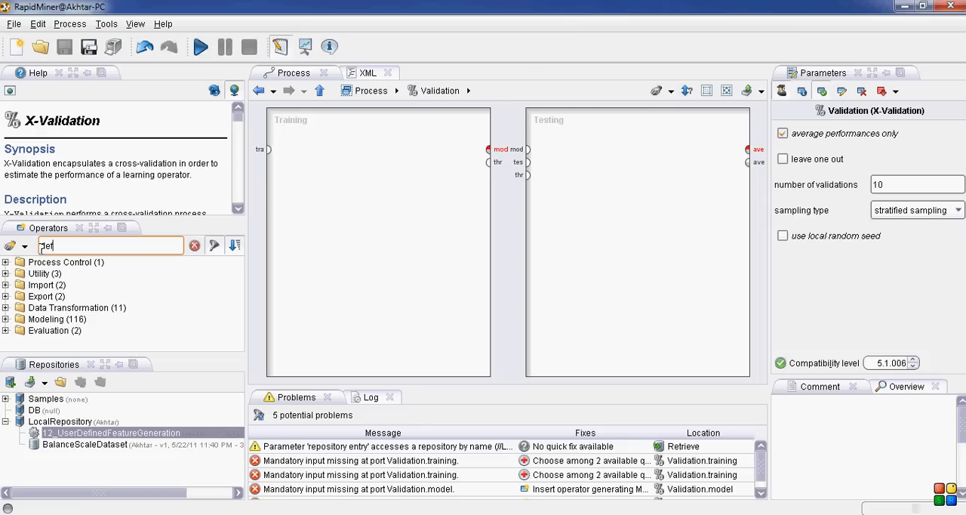
- Filter for 'default' and add Default Model into the Training subprocess
{"action": "type", "text": "ault"}
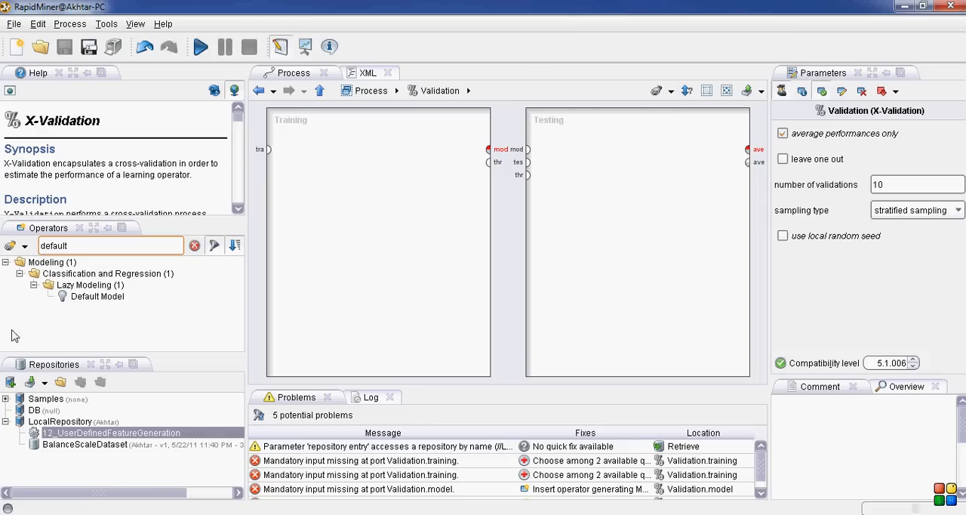
{"action": "left_click", "coordinate": [97, 296]}
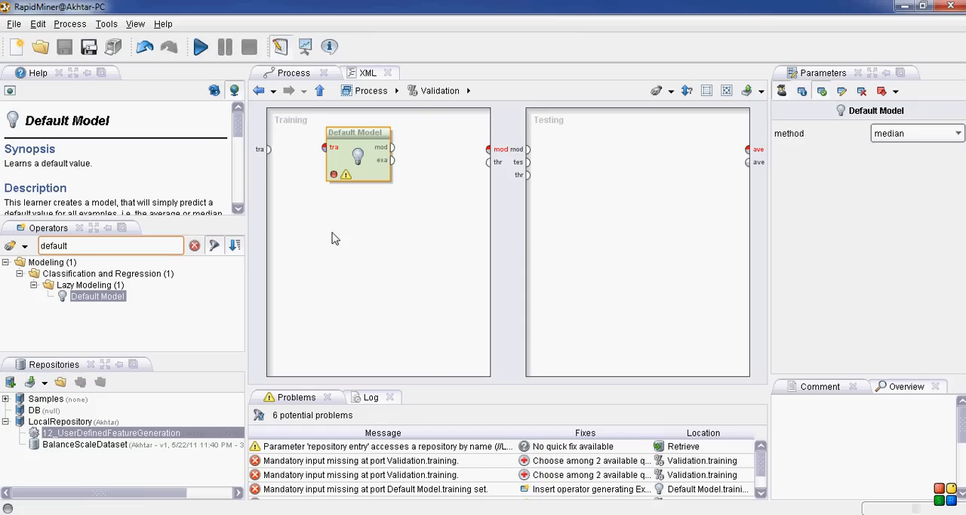
{"action": "mouse_move", "coordinate": [541, 233]}
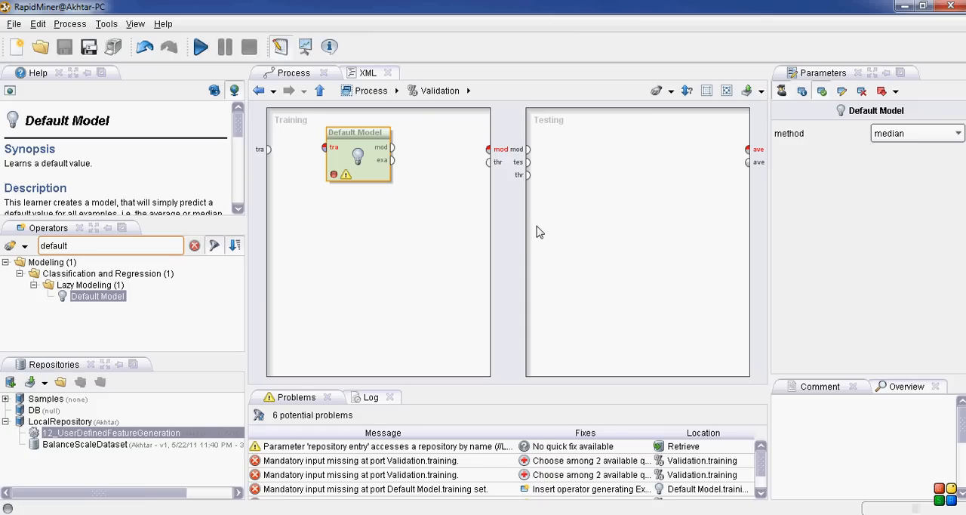
{"action": "mouse_move", "coordinate": [137, 184]}
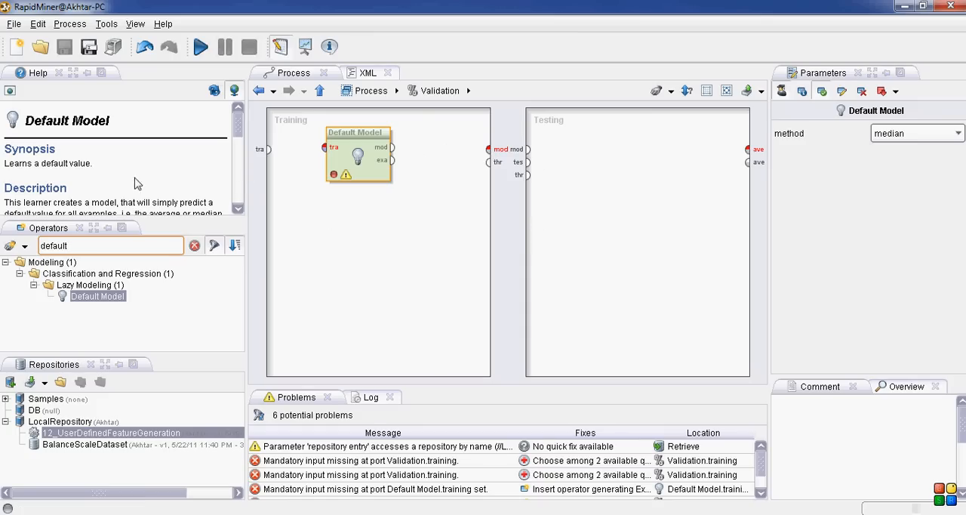
- Add Apply Model to Testing, then filter 'perfo' and add the Performance operator
{"action": "triple_click", "coordinate": [109, 244]}
{"action": "type", "text": "appl"}
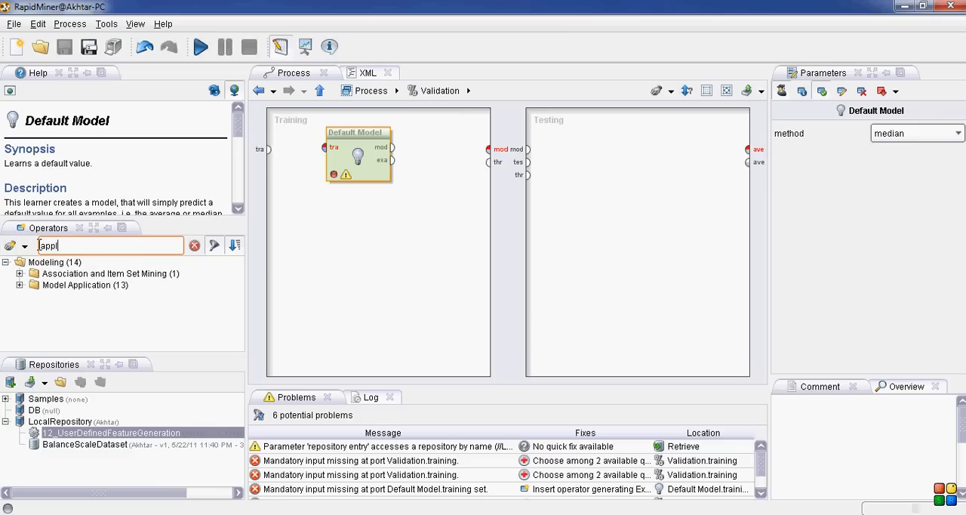
{"action": "left_click", "coordinate": [79, 331]}
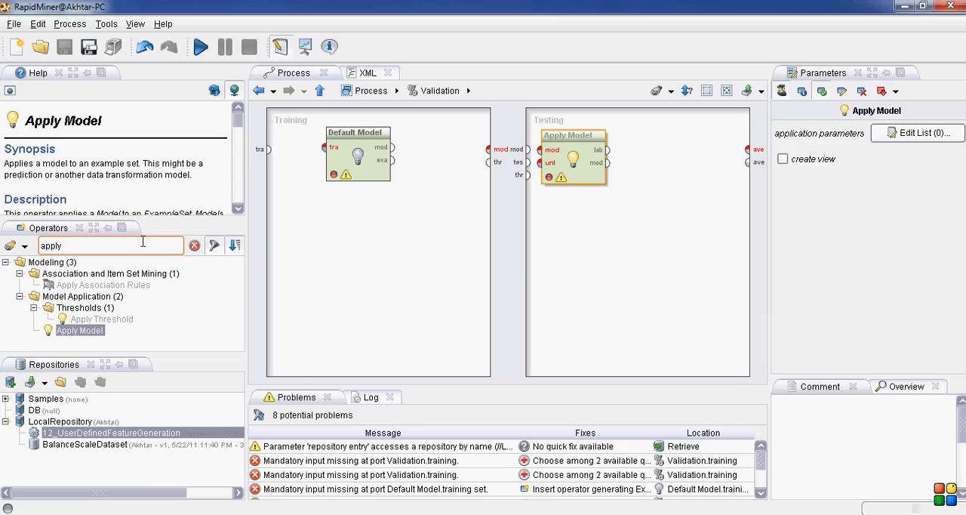
{"action": "triple_click", "coordinate": [109, 245]}
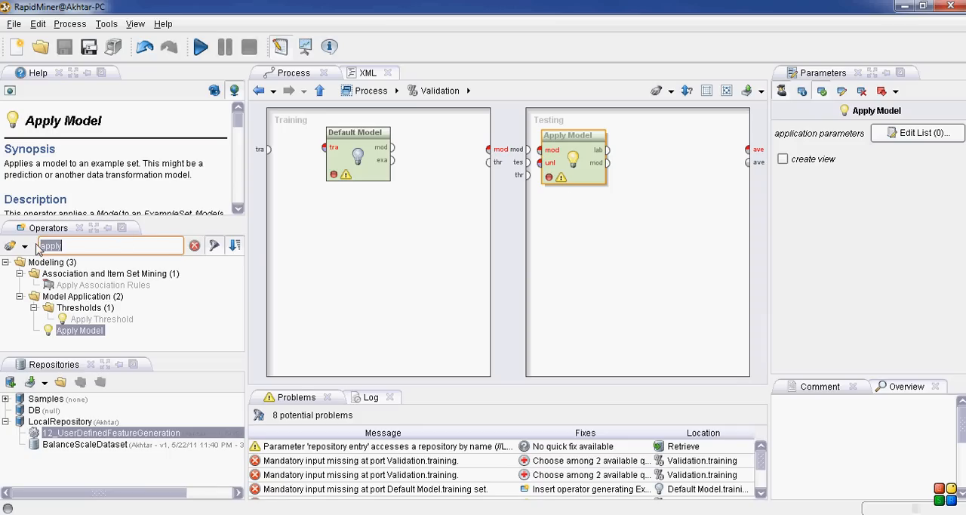
{"action": "type", "text": "performance"}
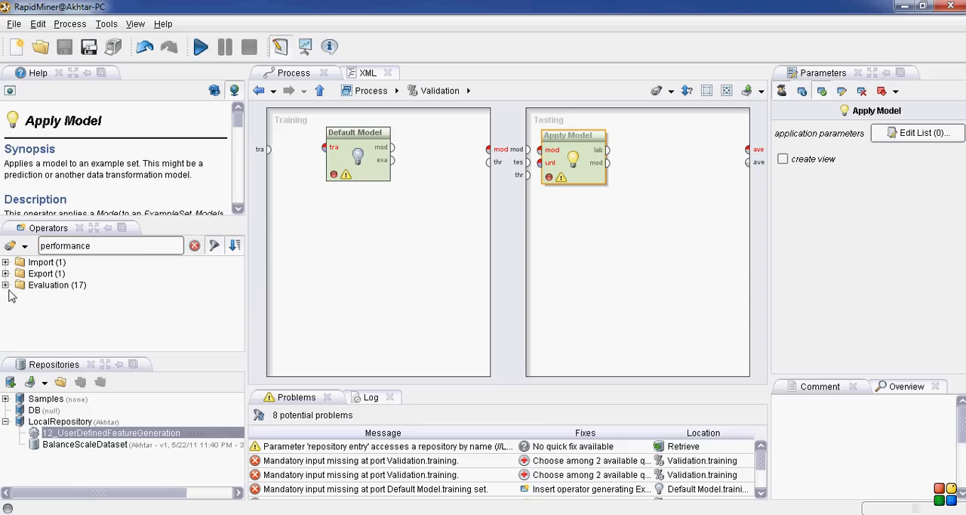
{"action": "left_click", "coordinate": [6, 284]}
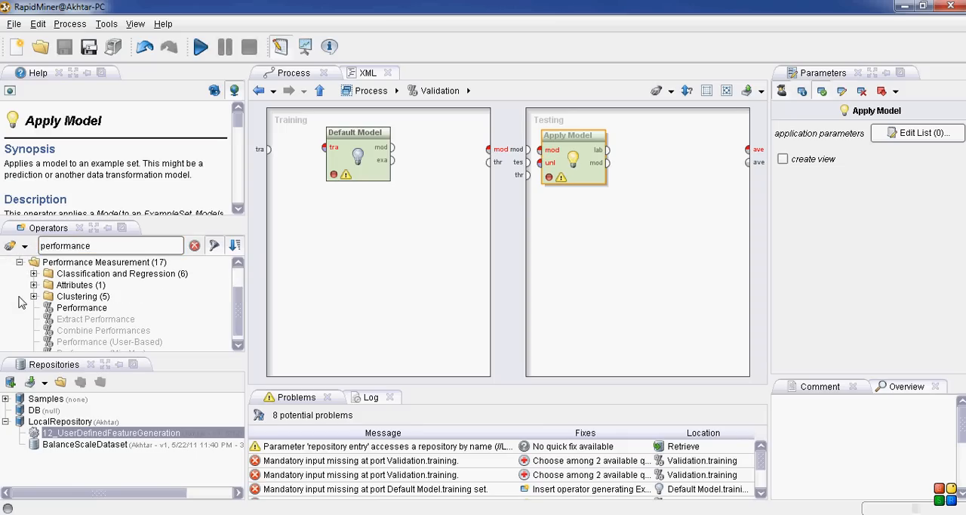
{"action": "left_click", "coordinate": [81, 308]}
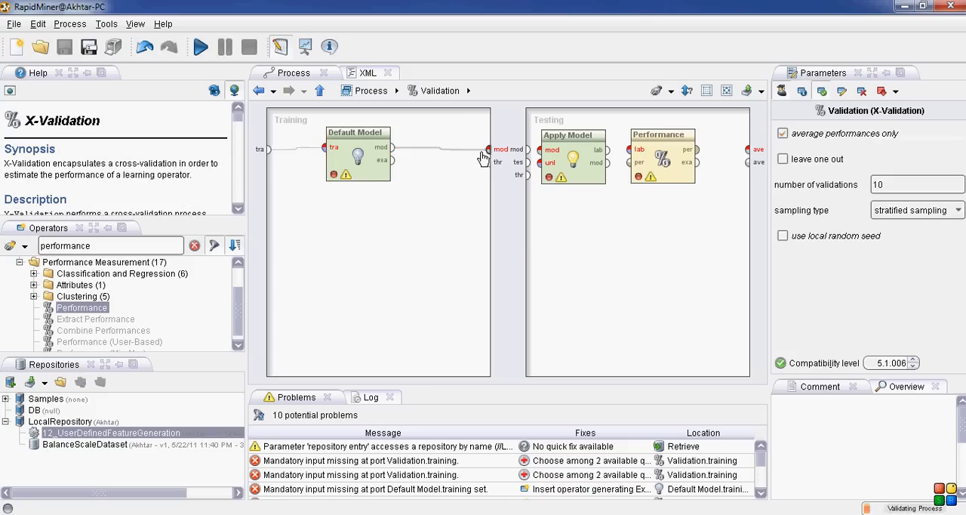
- Check the Performance and Apply Model operators and their wiring in the Testing panel
{"action": "left_click", "coordinate": [359, 154]}
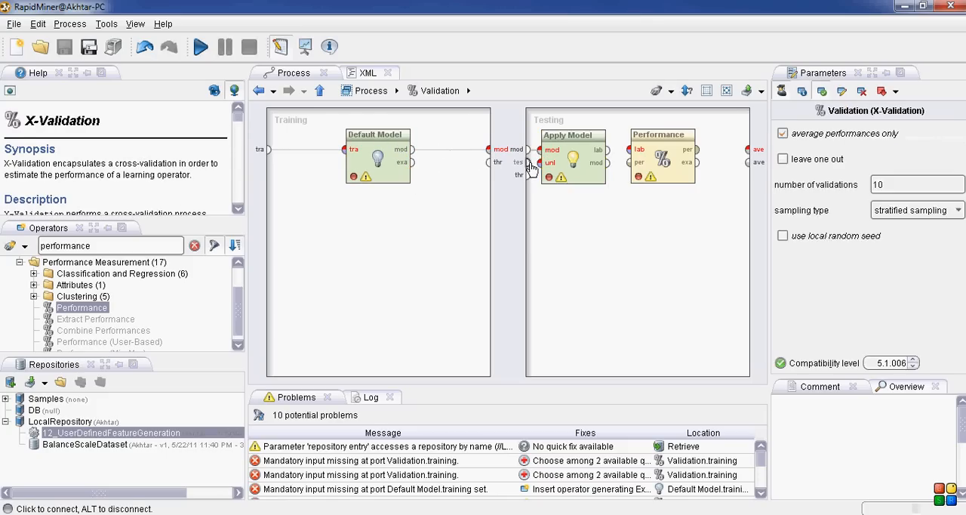
{"action": "left_click", "coordinate": [661, 154]}
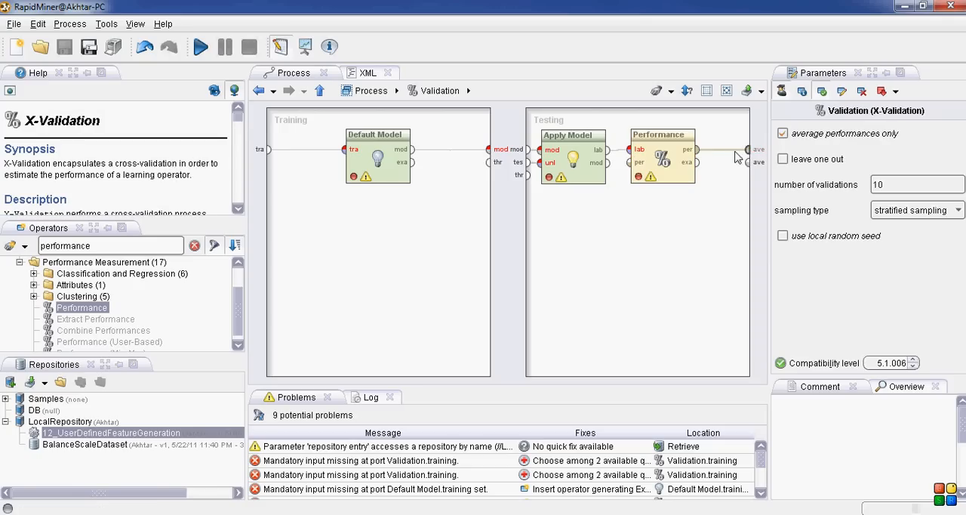
{"action": "left_click", "coordinate": [662, 134]}
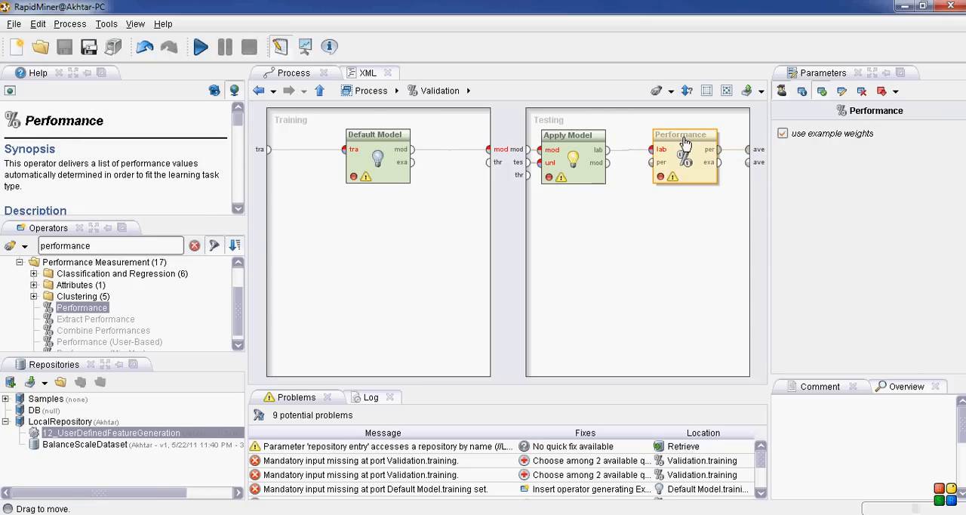
{"action": "left_click", "coordinate": [588, 135]}
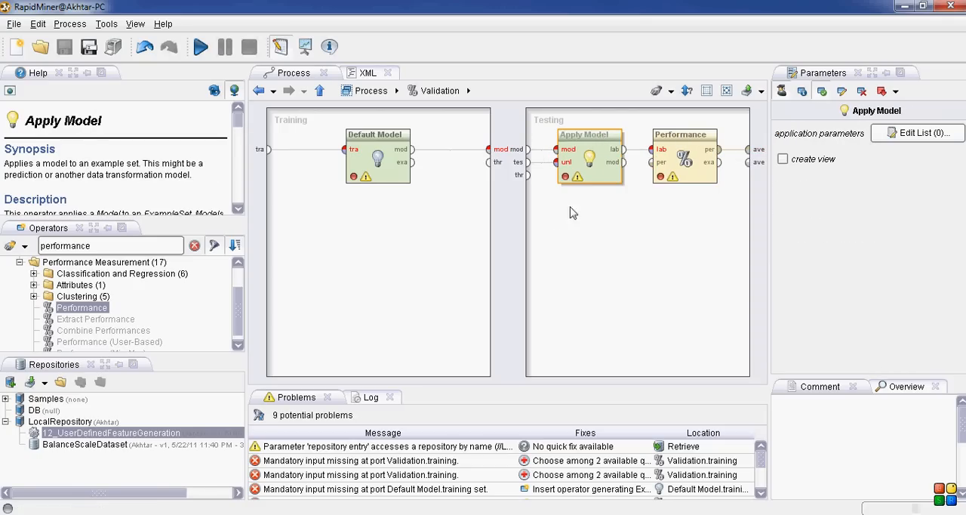
{"action": "mouse_move", "coordinate": [499, 242]}
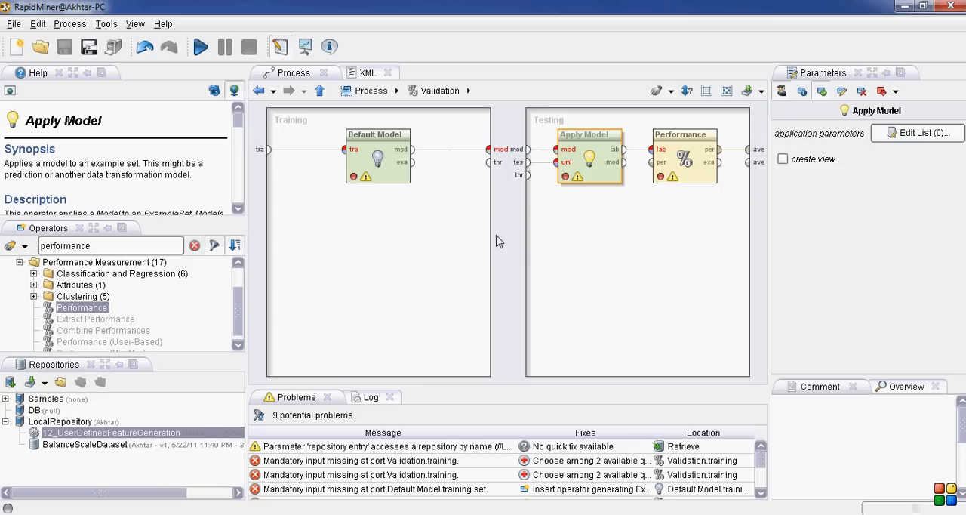
{"action": "mouse_move", "coordinate": [499, 251]}
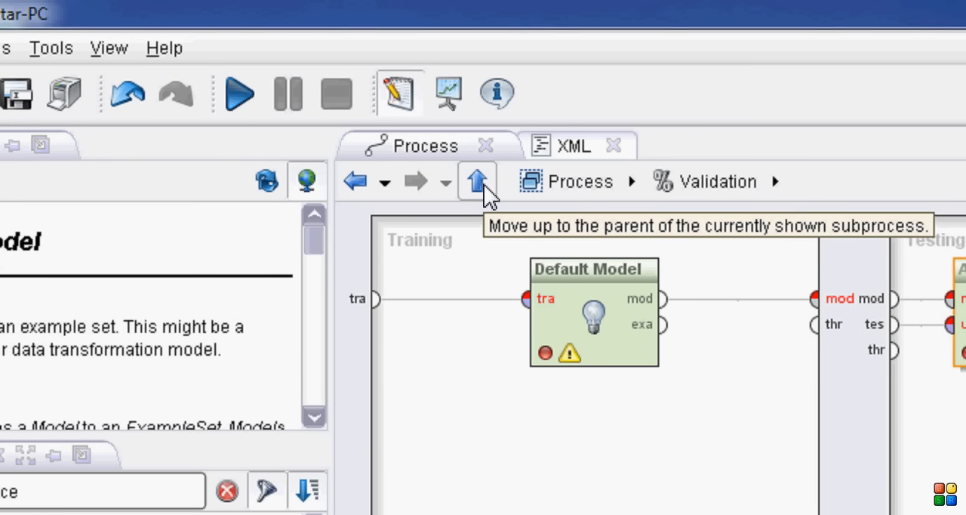
- Return to the main process and wire Validation's model and performance outputs to results
{"action": "left_click", "coordinate": [477, 181]}
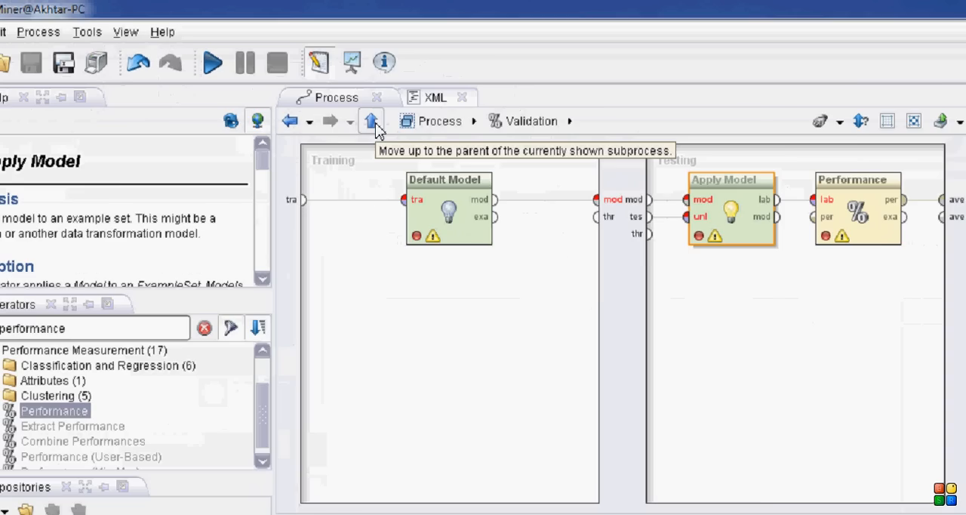
{"action": "left_click", "coordinate": [371, 120]}
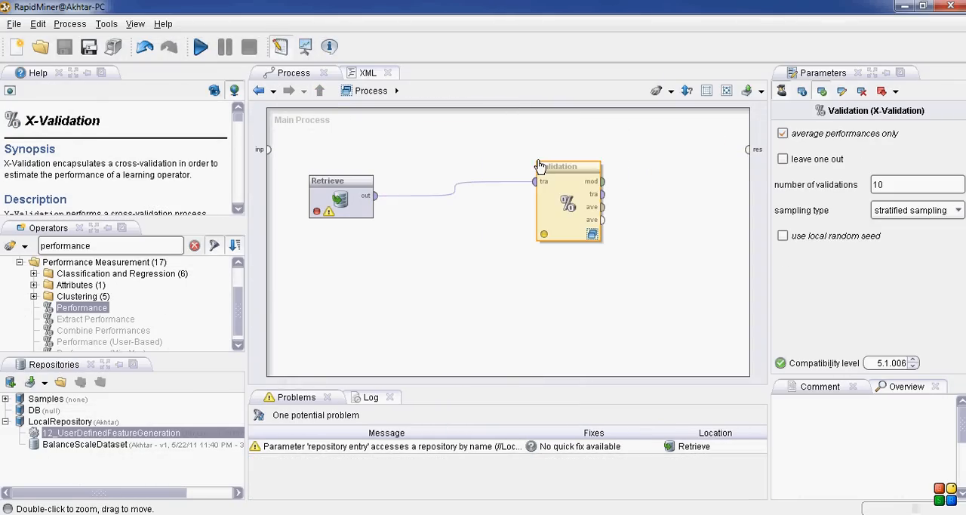
{"action": "left_click_drag", "start_coordinate": [568, 199], "coordinate": [521, 166]}
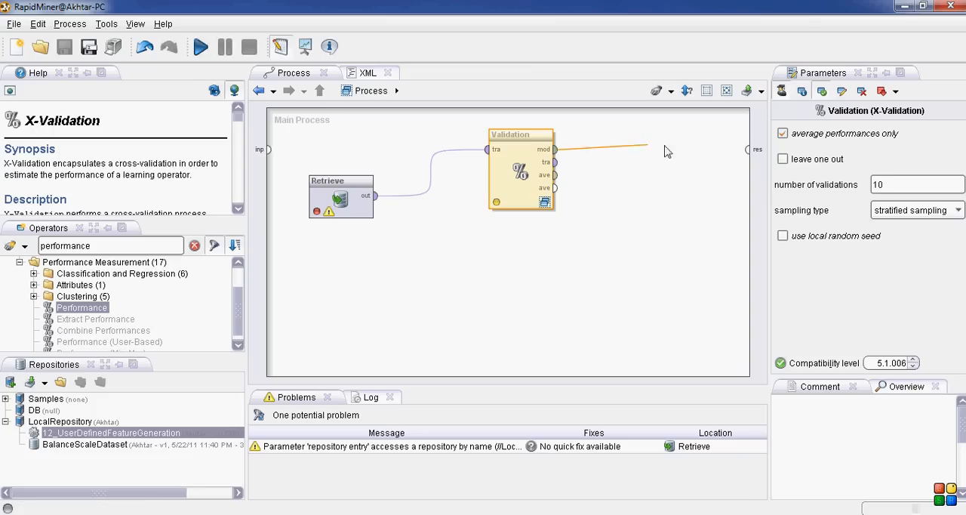
{"action": "left_click", "coordinate": [552, 163]}
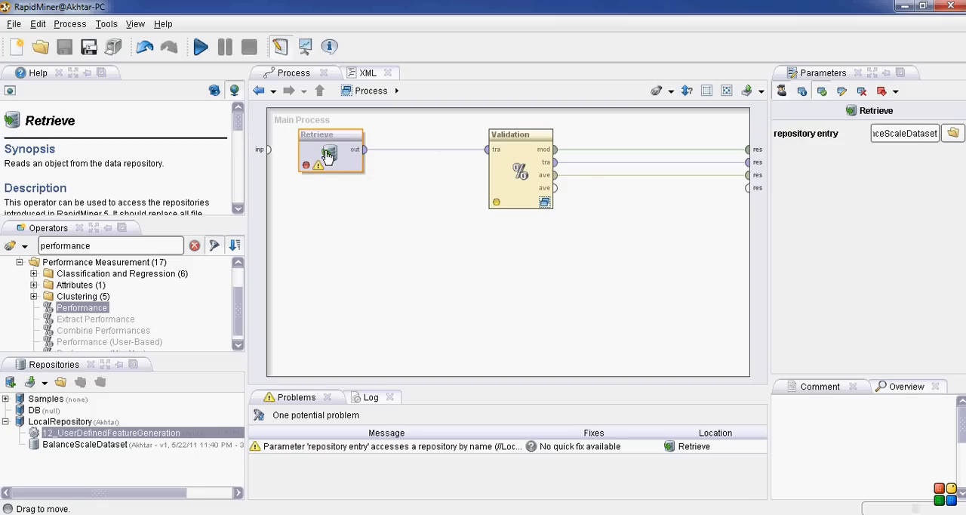
{"action": "mouse_move", "coordinate": [381, 187]}
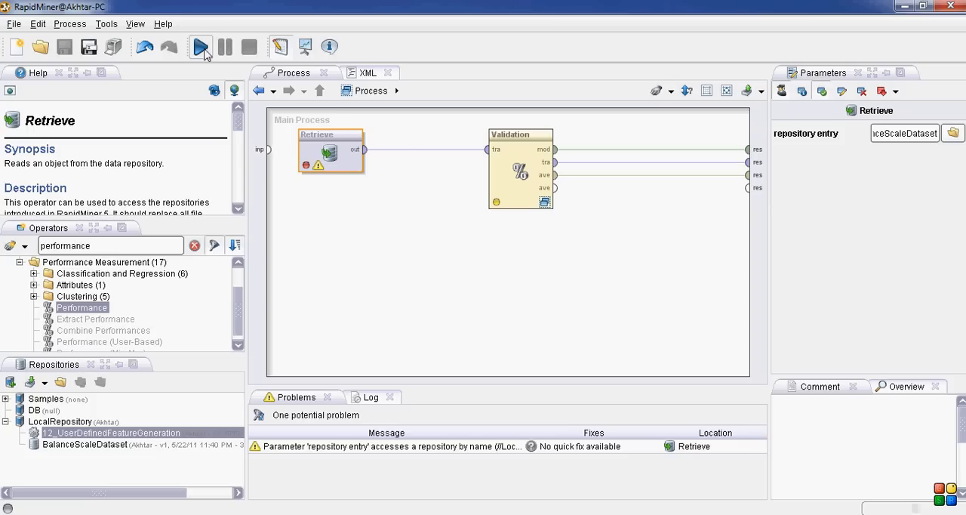
{"action": "mouse_move", "coordinate": [202, 49]}
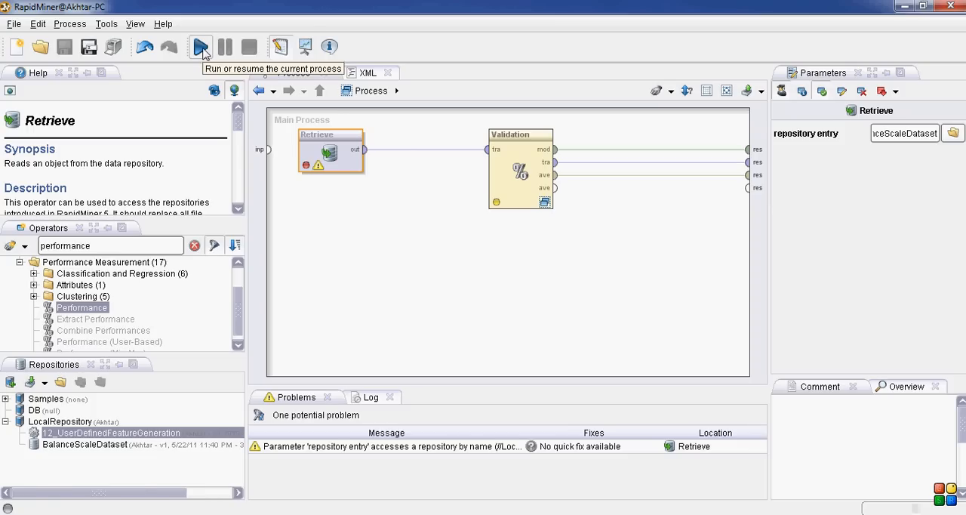
- Run the process and review the 45.6% accuracy matrix, Default Model and ExampleSet results
{"action": "left_click", "coordinate": [199, 47]}
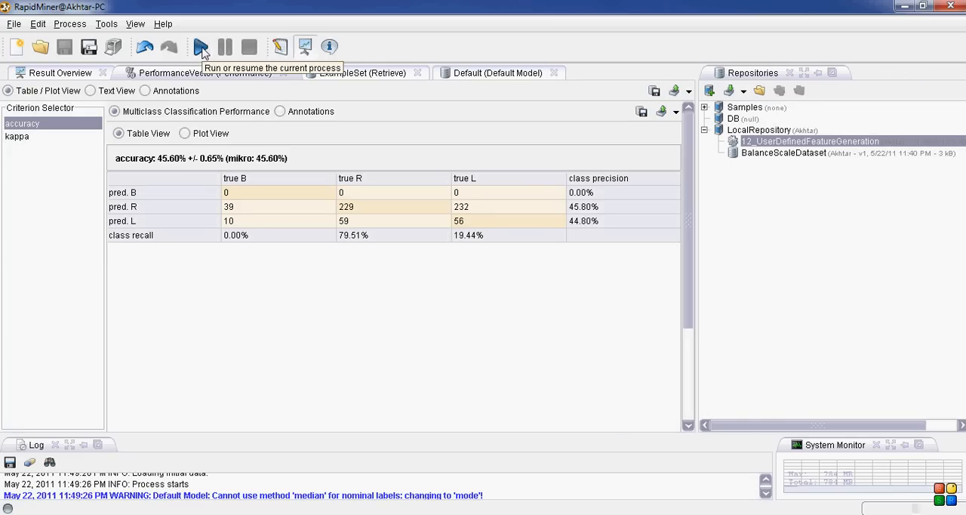
{"action": "mouse_move", "coordinate": [232, 106]}
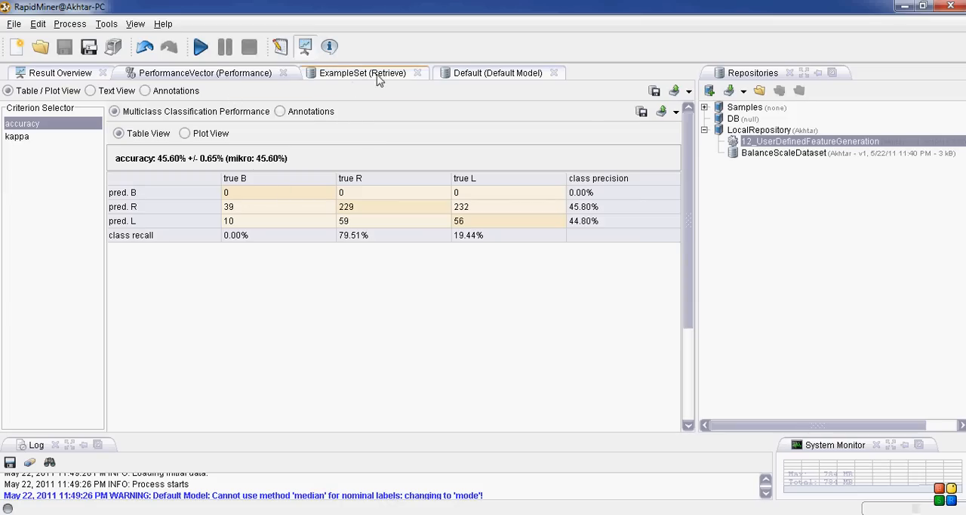
{"action": "left_click", "coordinate": [499, 72]}
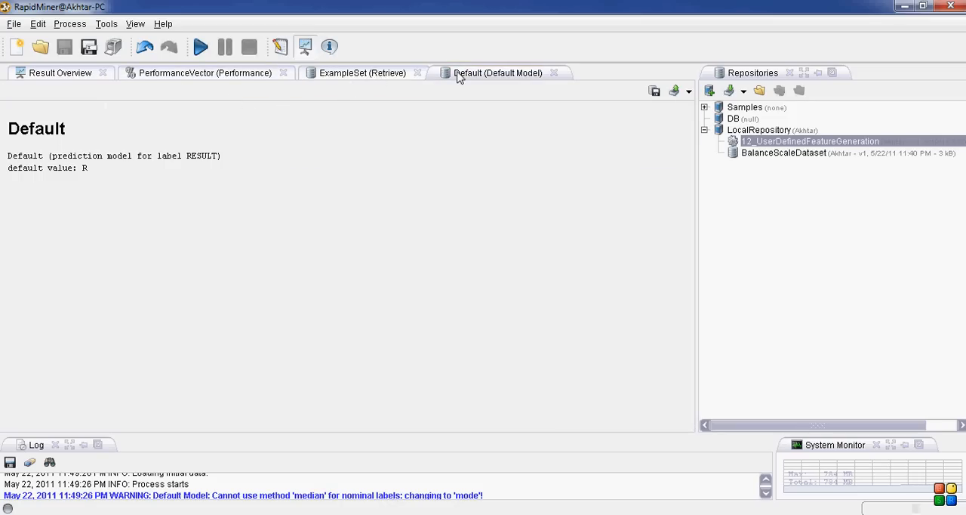
{"action": "mouse_move", "coordinate": [204, 133]}
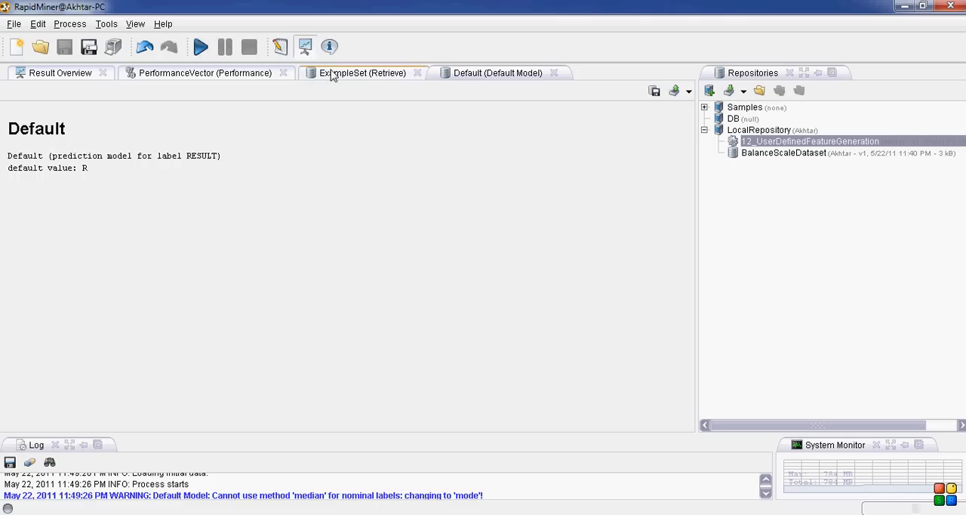
{"action": "left_click", "coordinate": [362, 73]}
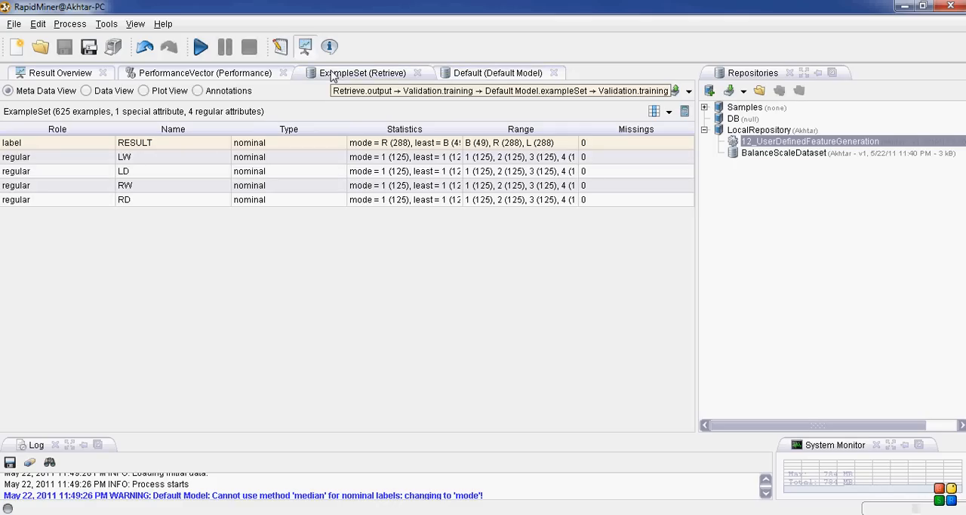
{"action": "left_click", "coordinate": [204, 73]}
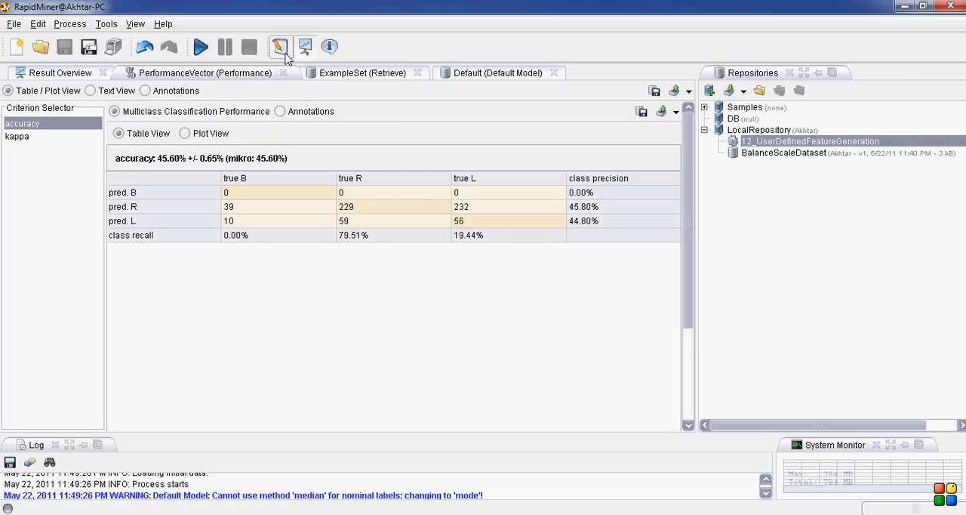
{"action": "mouse_move", "coordinate": [366, 92]}
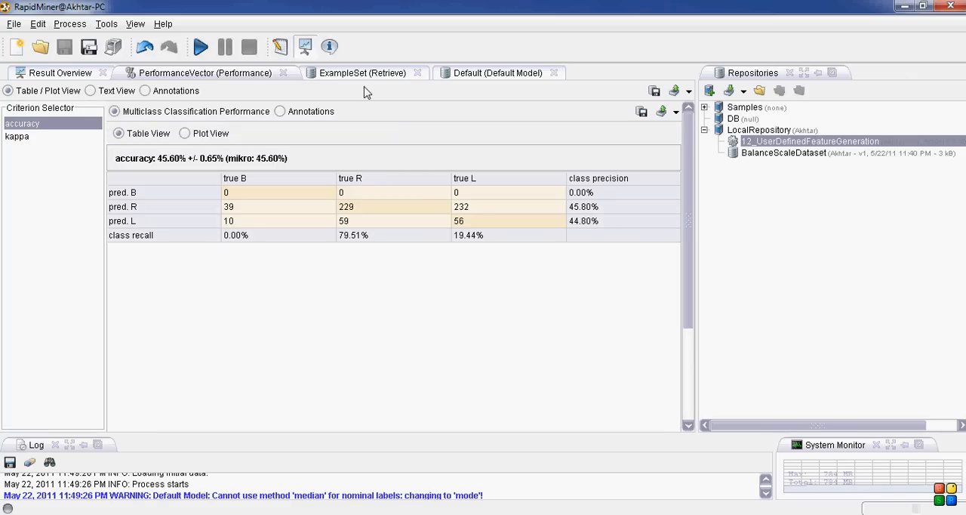
- Switch back to the Design perspective and select the Validation operator's parameters
{"action": "left_click", "coordinate": [279, 47]}
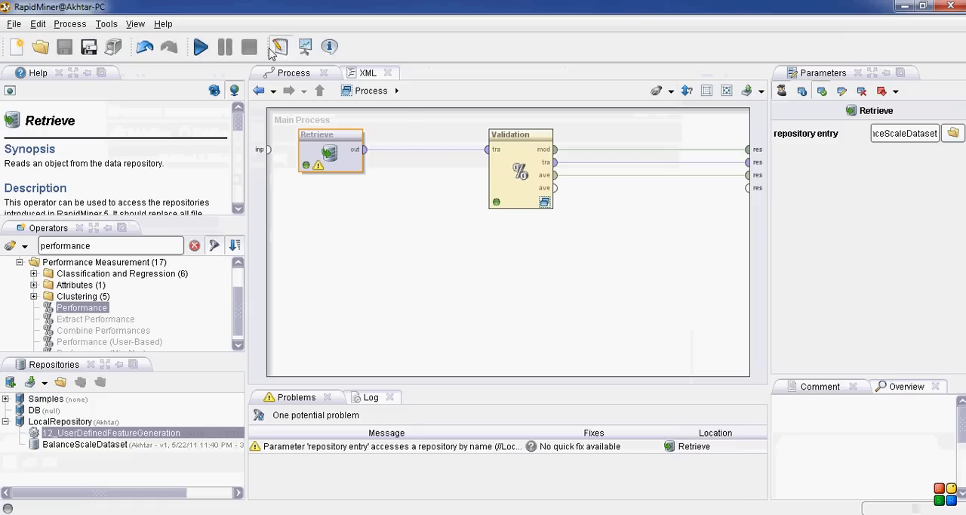
{"action": "mouse_move", "coordinate": [349, 167]}
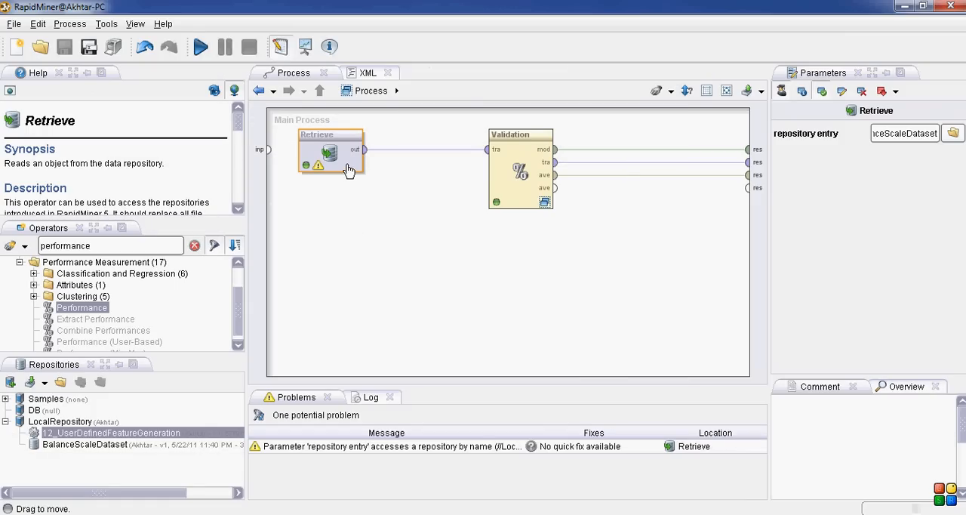
{"action": "mouse_move", "coordinate": [342, 175]}
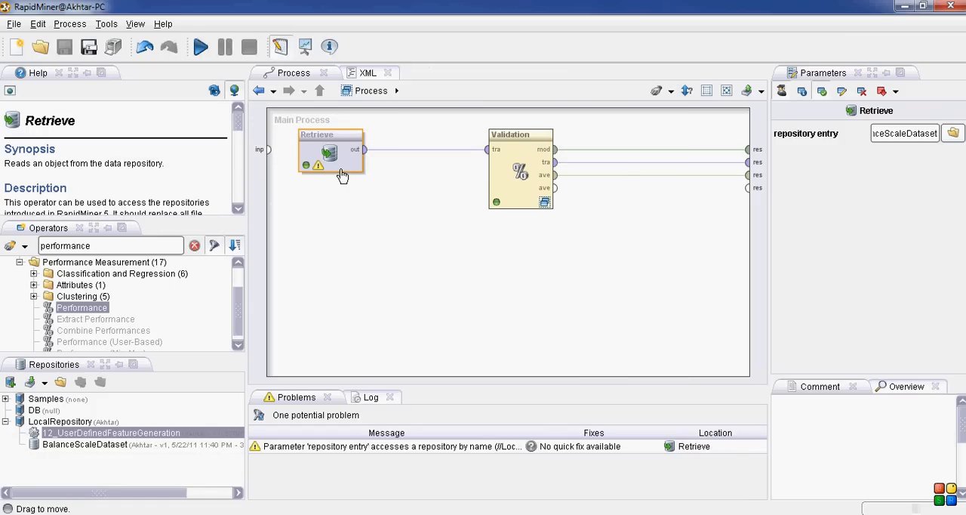
{"action": "mouse_move", "coordinate": [504, 148]}
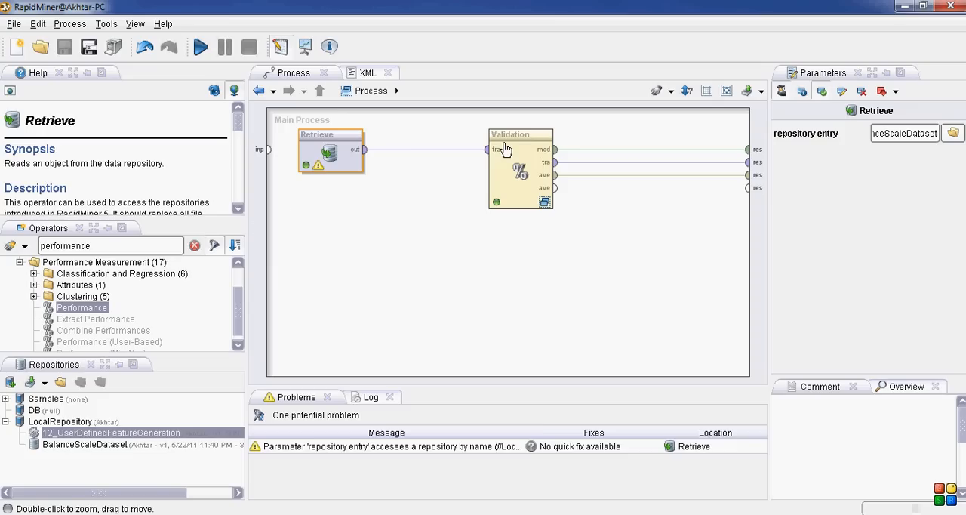
{"action": "left_click", "coordinate": [521, 166]}
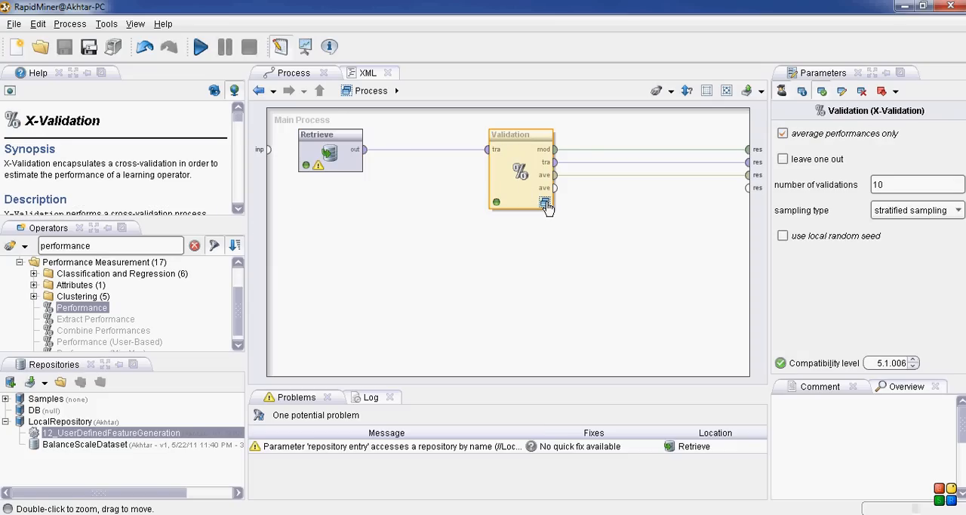
- Enter the Validation subprocess showing Default Model, Apply Model and Performance
{"action": "double_click", "coordinate": [519, 169]}
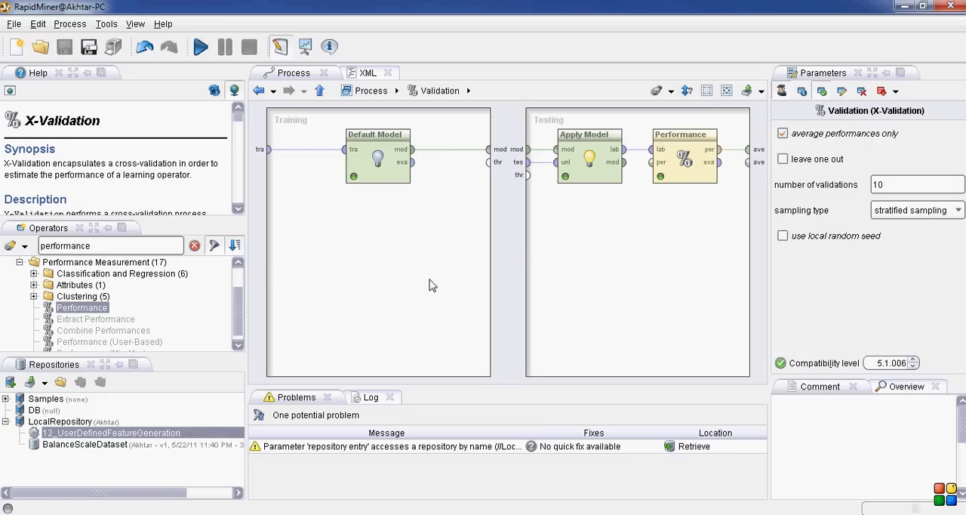
{"action": "mouse_move", "coordinate": [423, 202]}
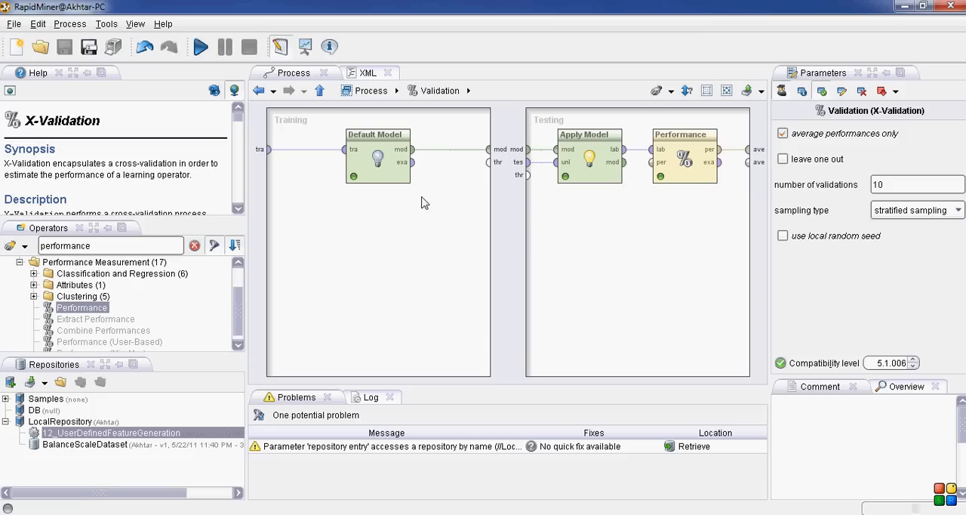
{"action": "mouse_move", "coordinate": [389, 178]}
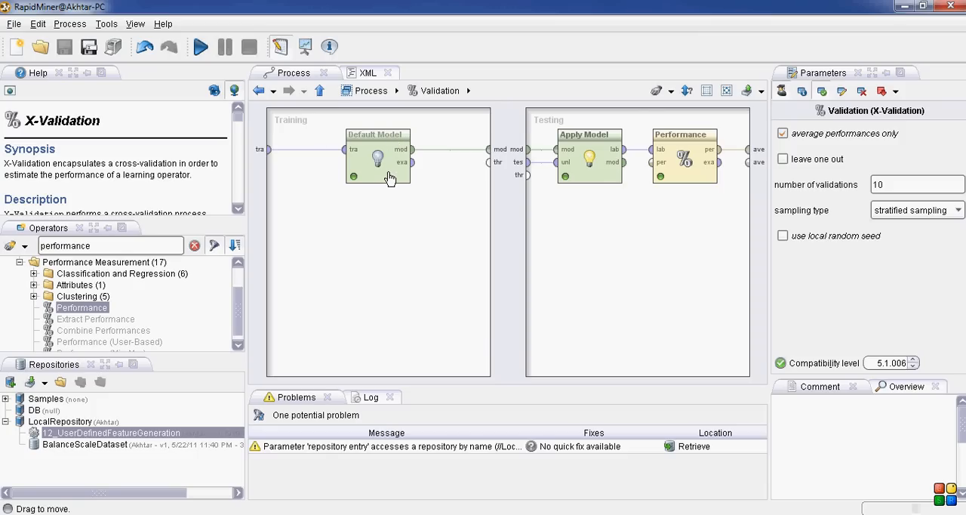
{"action": "mouse_move", "coordinate": [370, 128]}
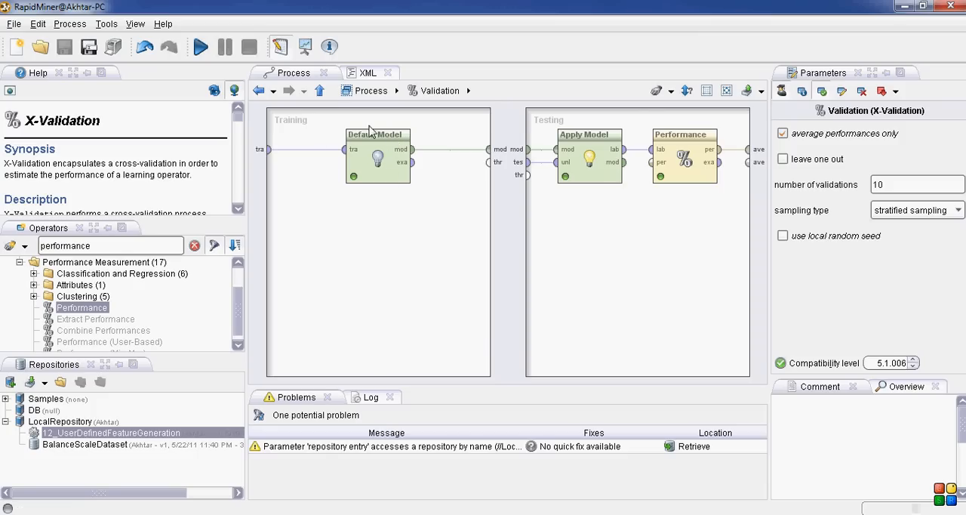
{"action": "mouse_move", "coordinate": [486, 331]}
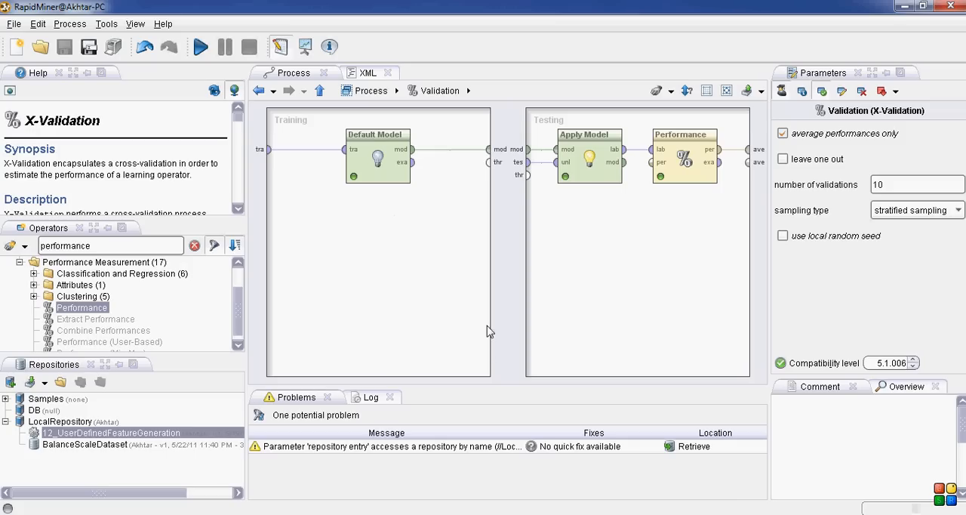
{"action": "mouse_move", "coordinate": [592, 144]}
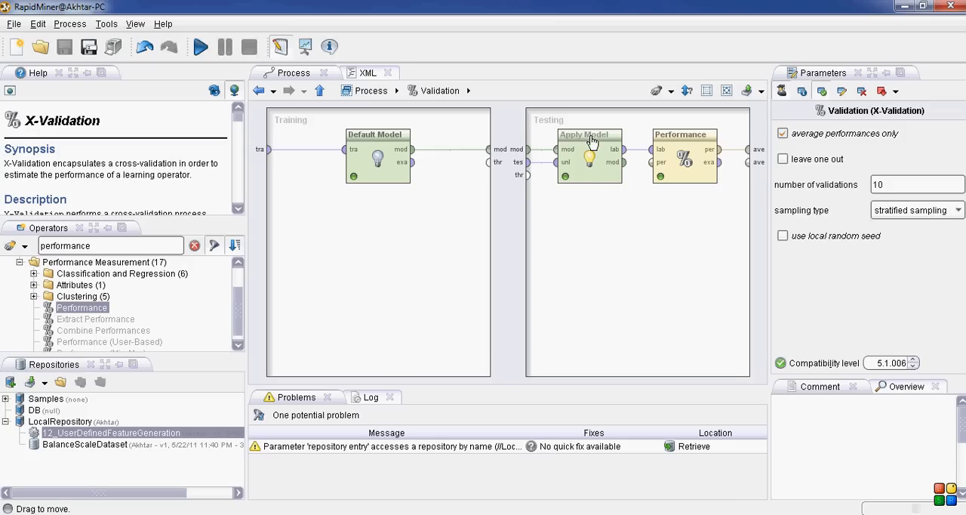
{"action": "mouse_move", "coordinate": [698, 144]}
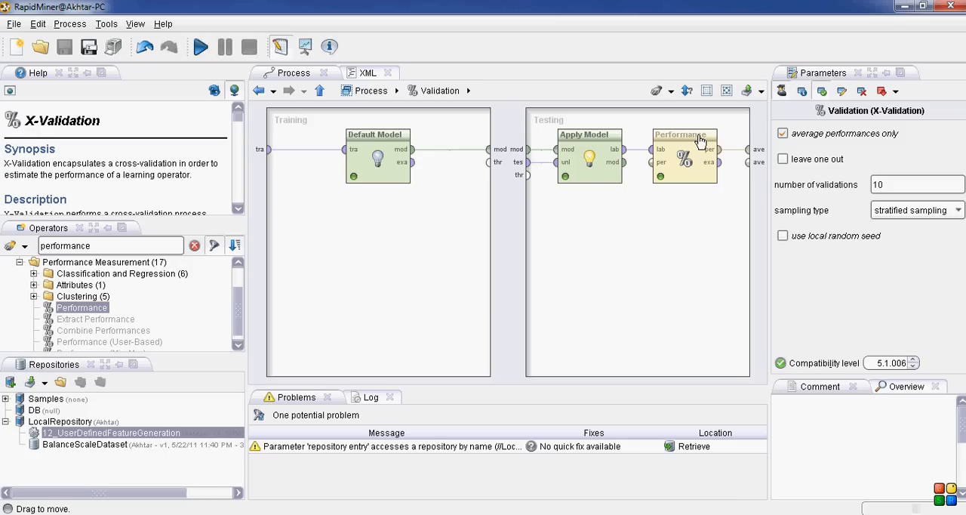